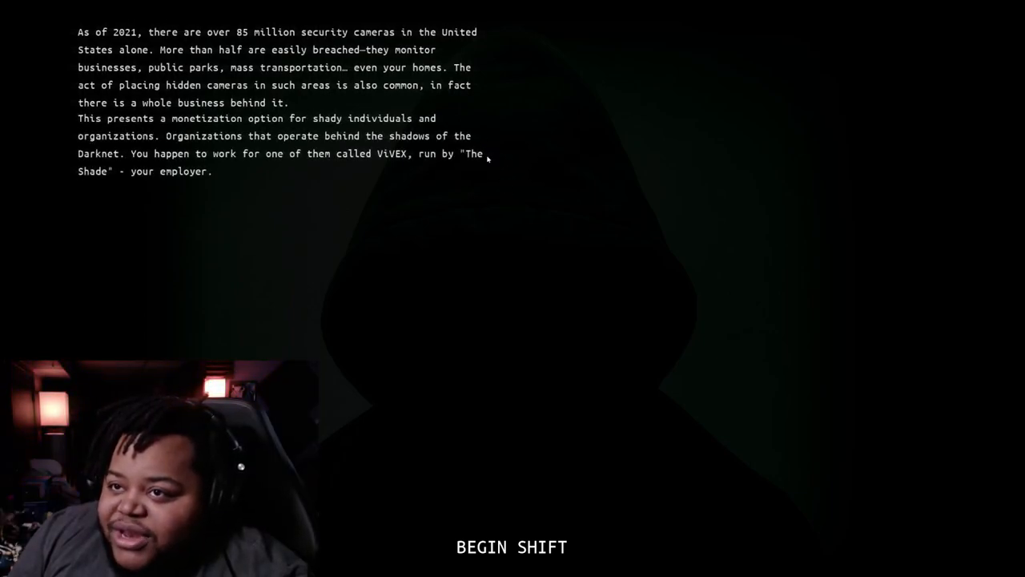
{"action": "mouse_move", "coordinate": [483, 210]}
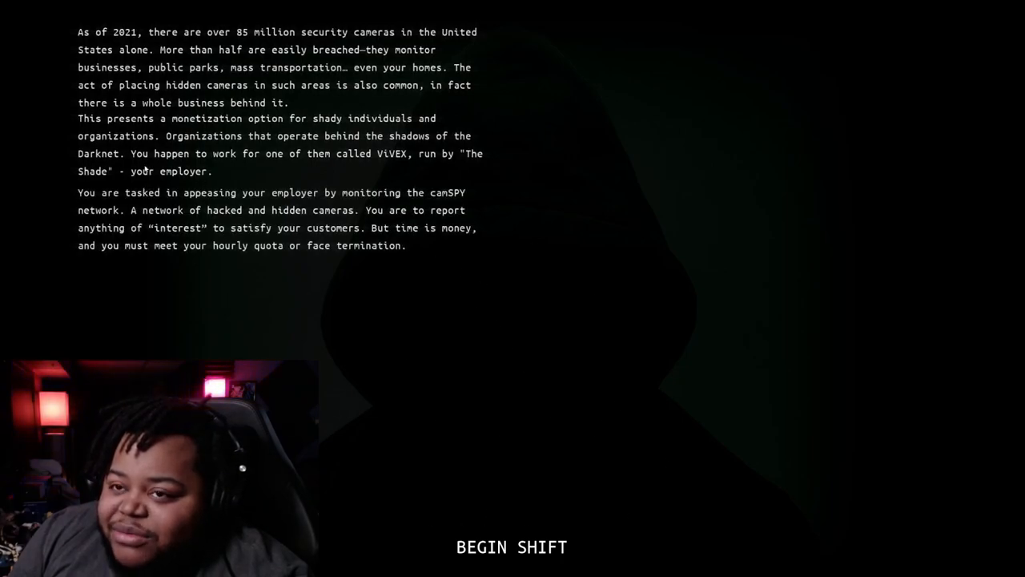
{"action": "mouse_move", "coordinate": [495, 435]}
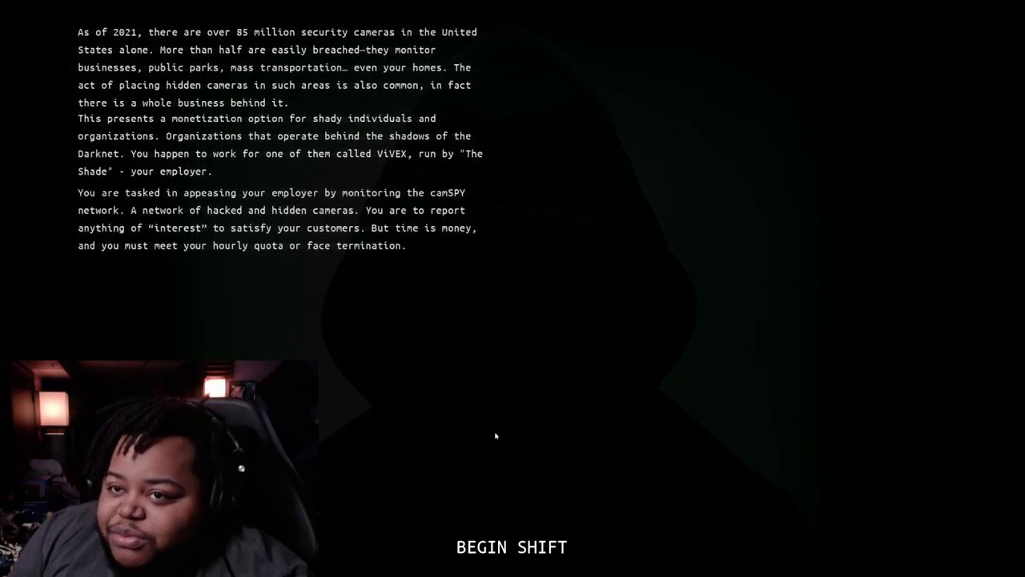
{"action": "mouse_move", "coordinate": [493, 353]}
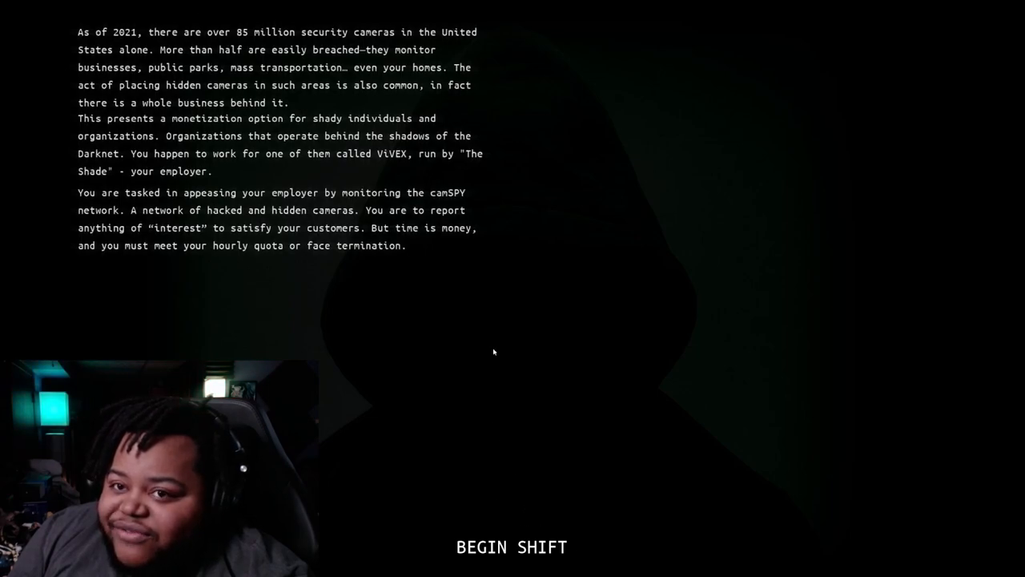
{"action": "mouse_move", "coordinate": [803, 521]}
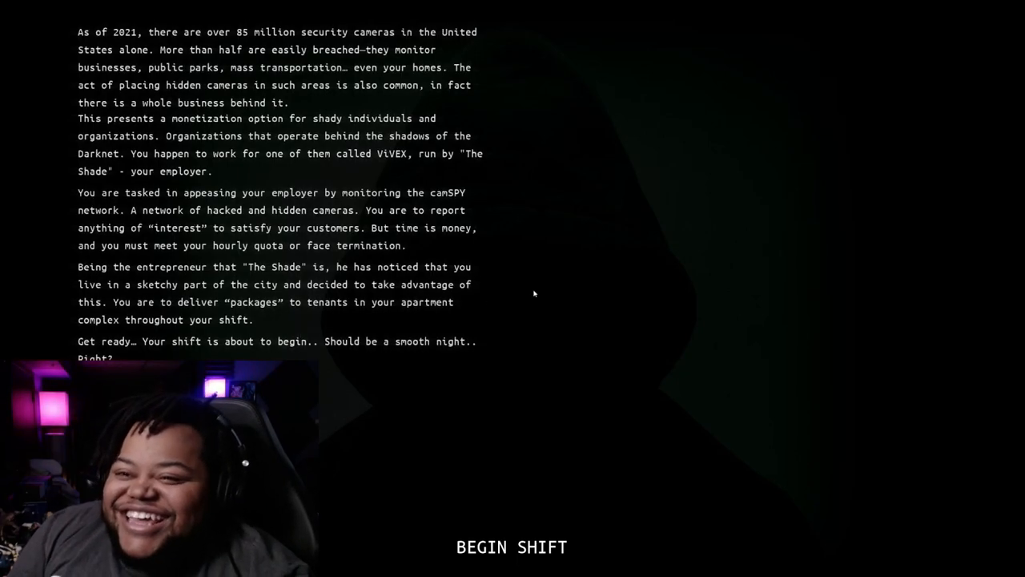
Step: Begin the shift from the briefing screen and enter the dim apartment with the floral armchair
{"action": "left_click", "coordinate": [512, 548]}
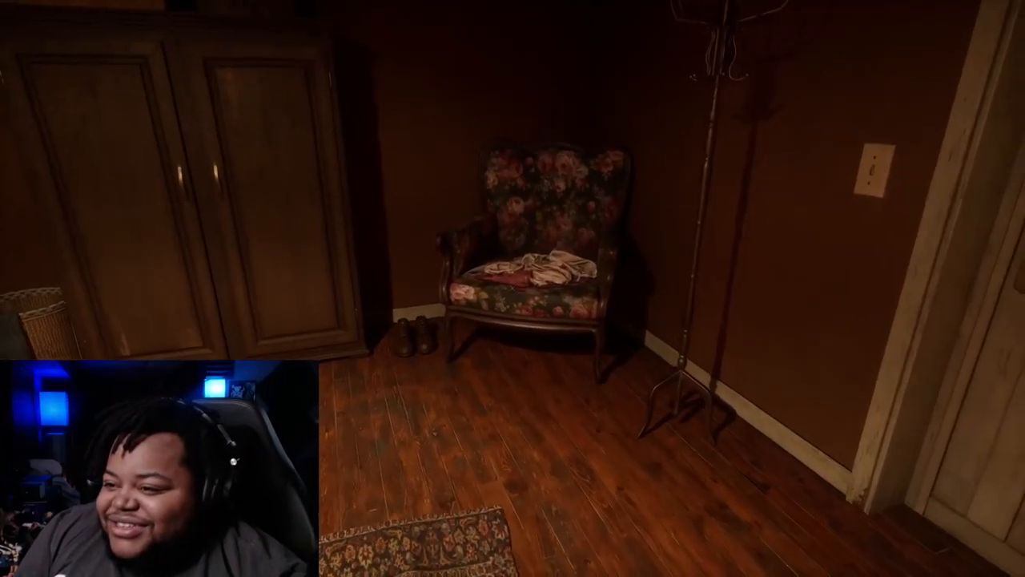
{"action": "mouse_move", "coordinate": [513, 288]}
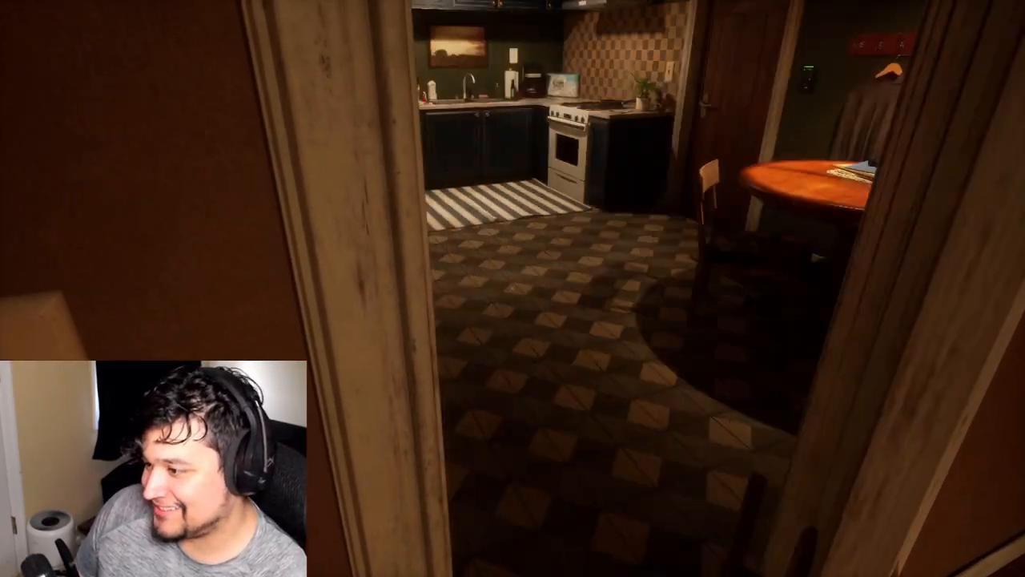
{"action": "mouse_move", "coordinate": [513, 288]}
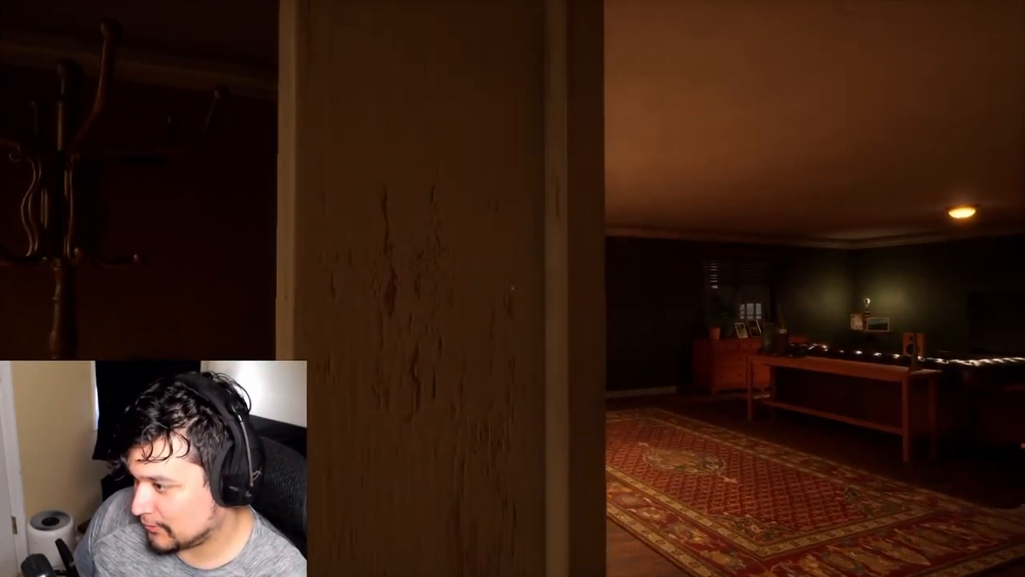
{"action": "mouse_move", "coordinate": [513, 288]}
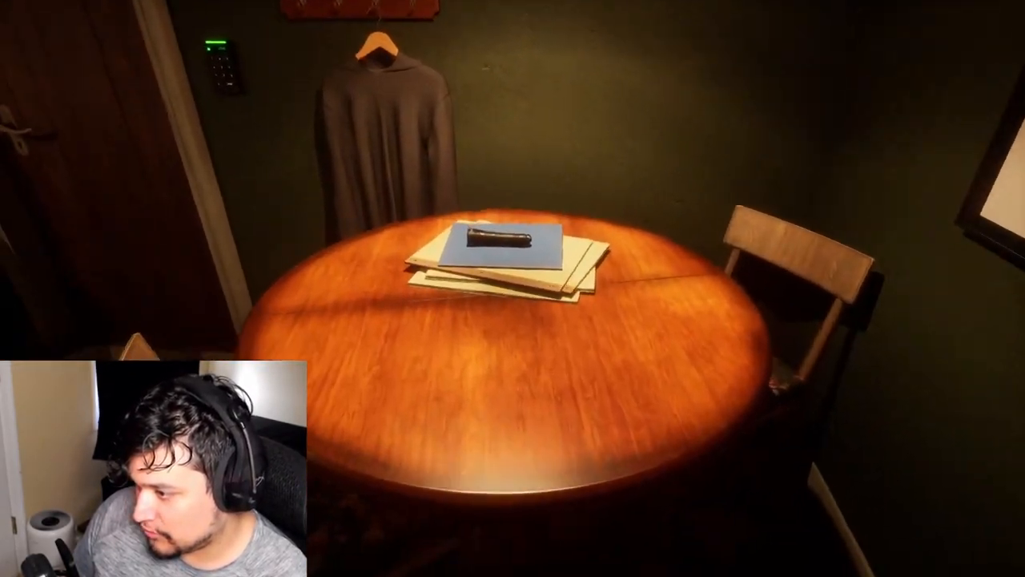